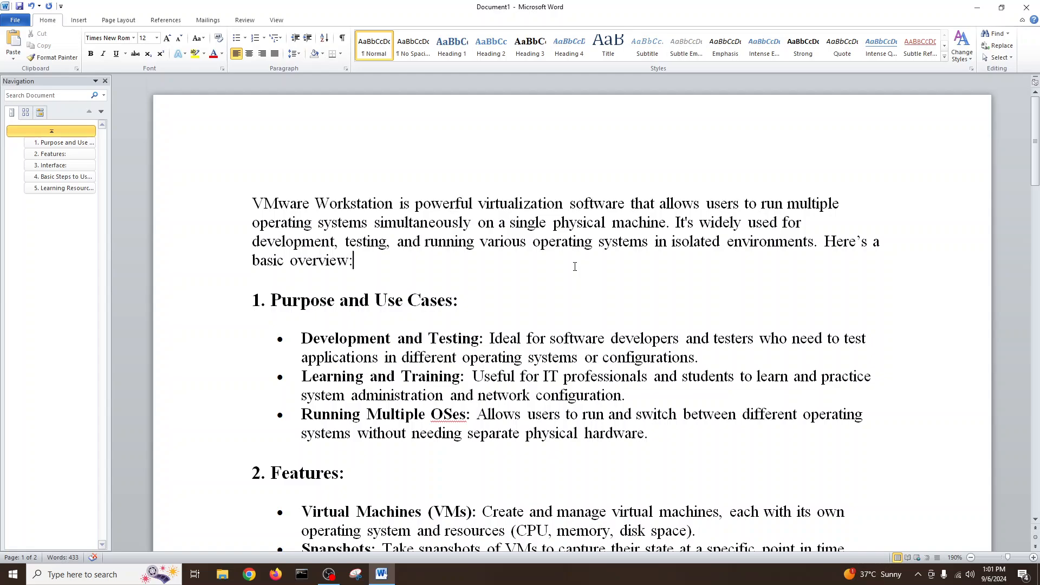
mouse_move(581, 328)
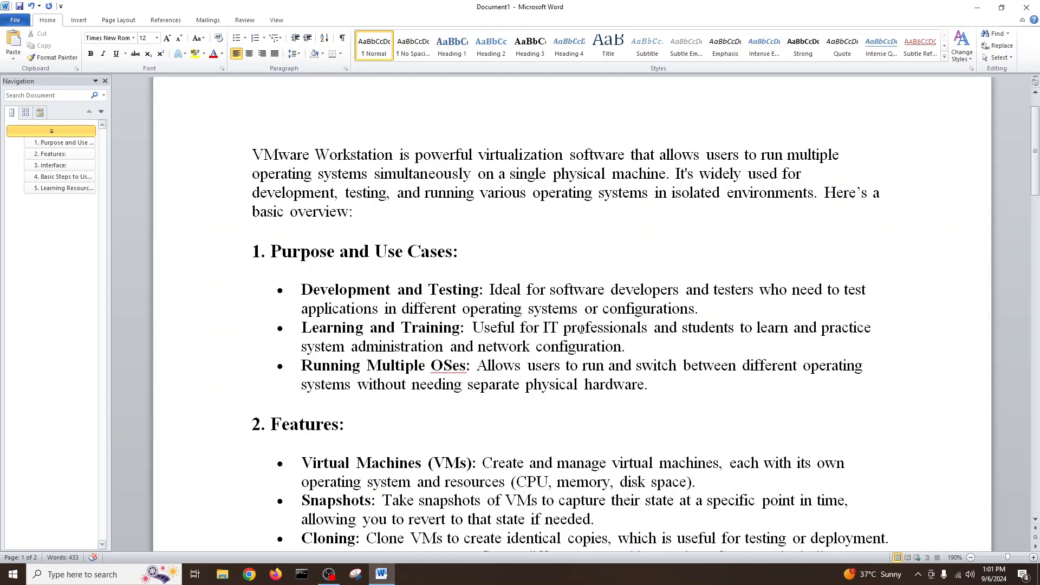
Scroll through the Word document, then launch VMware Workstation Pro 17 from its desktop shortcut
scroll("down", 3)
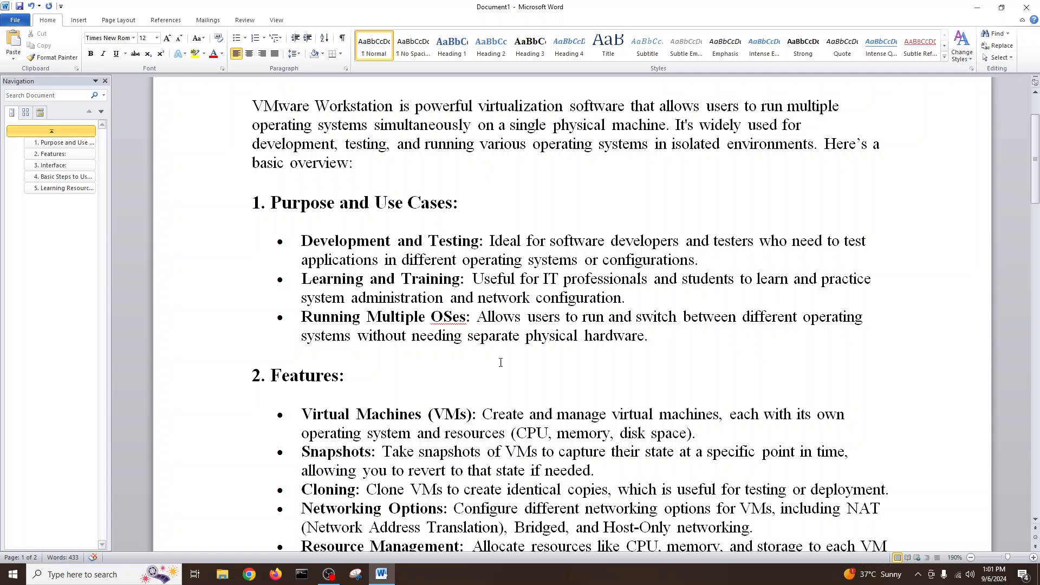
left_click(354, 163)
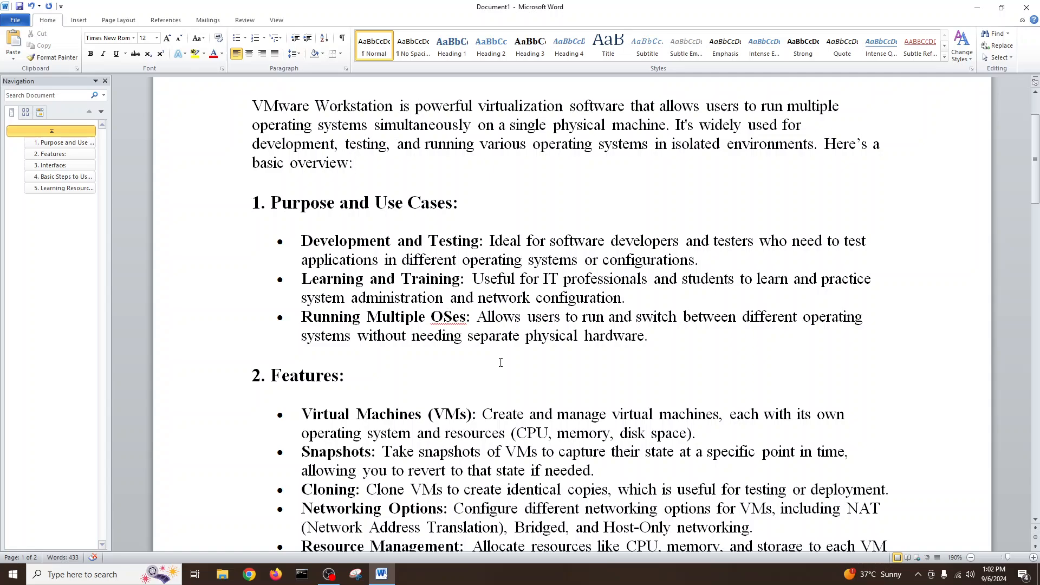
left_click(354, 163)
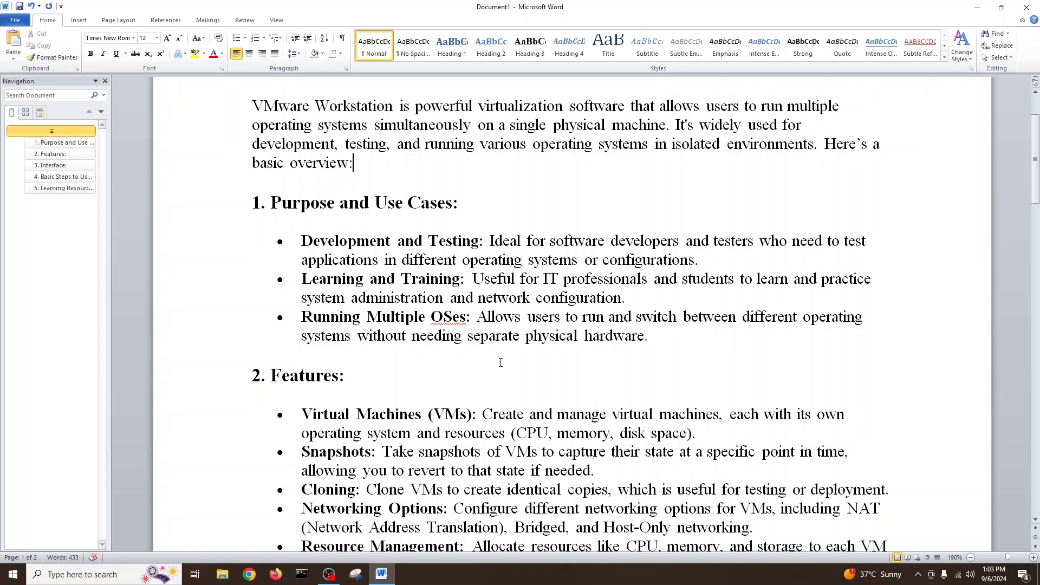
scroll("down", 3)
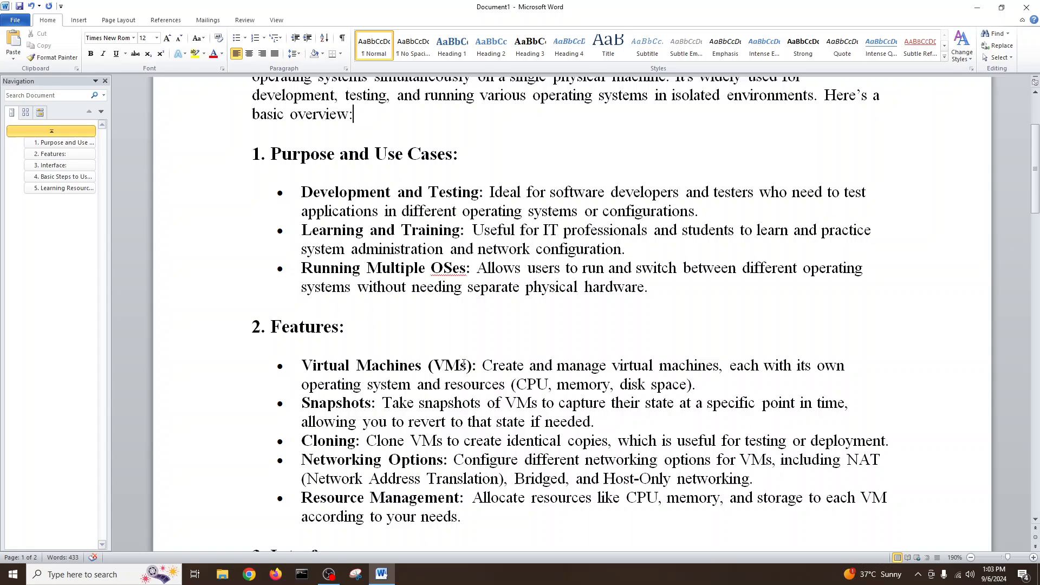
scroll("down", 3)
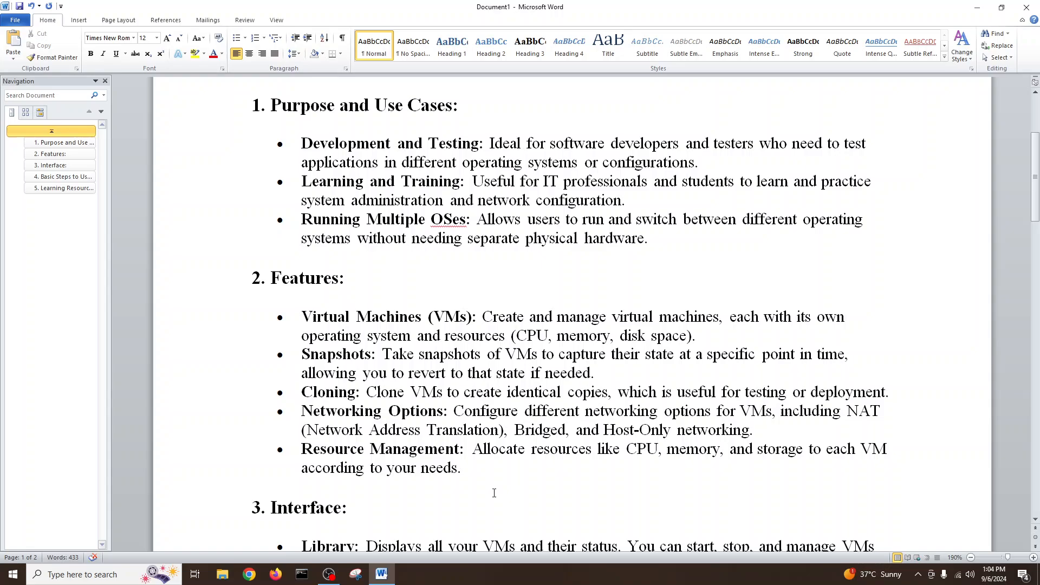
scroll("down", 3)
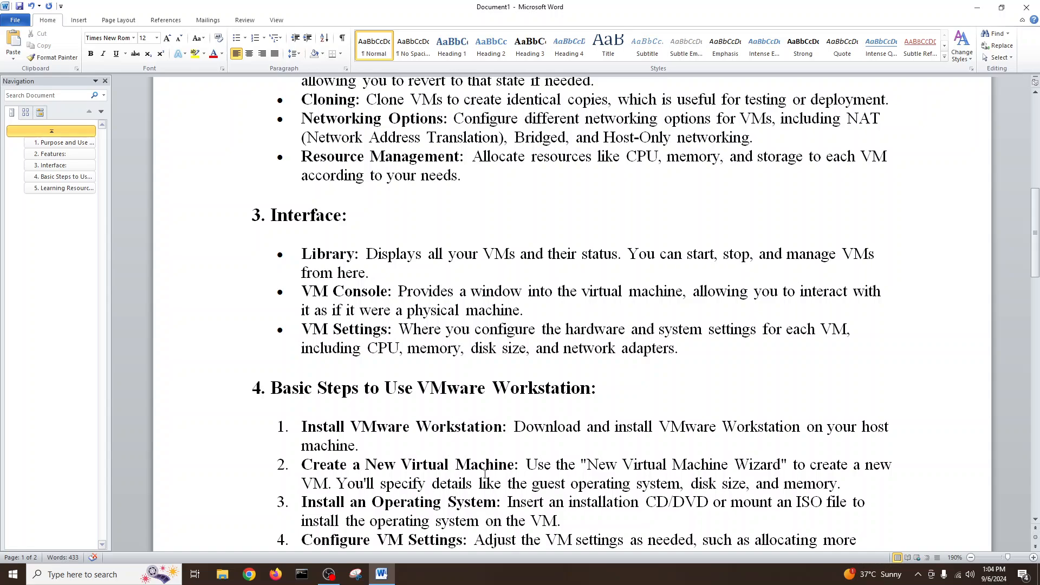
mouse_move(954, 76)
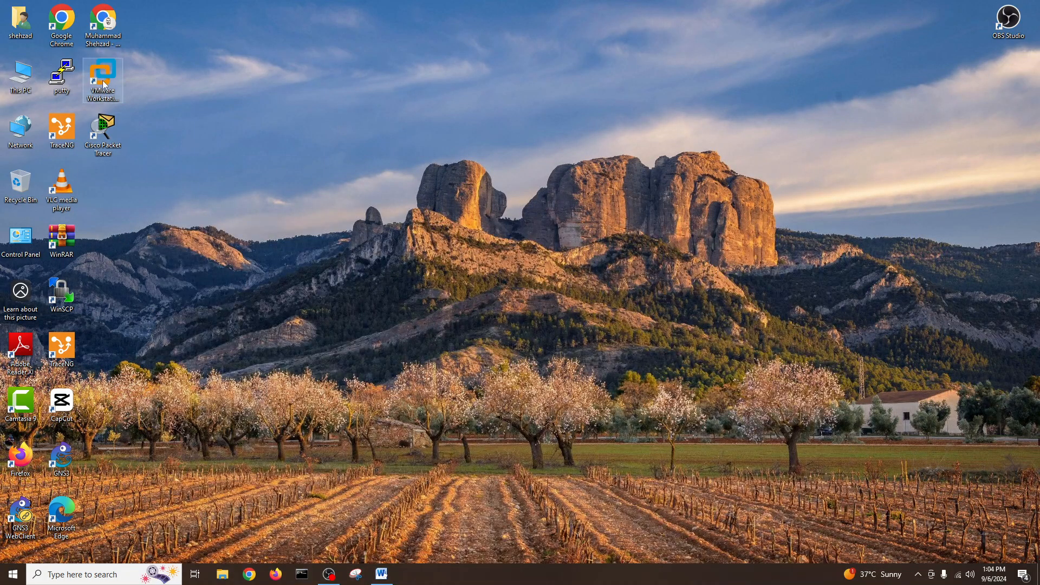
mouse_move(102, 79)
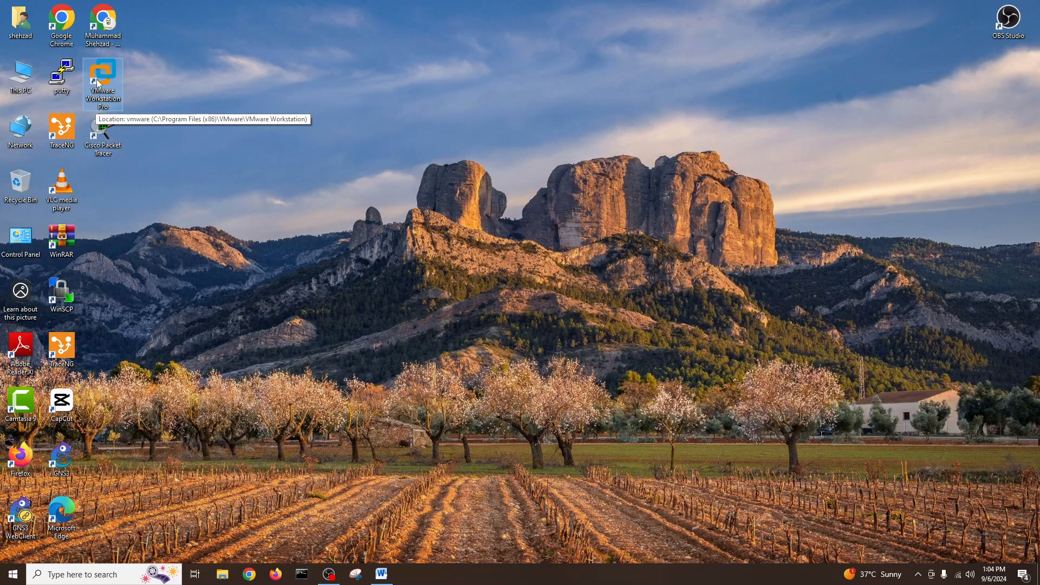
double_click(103, 83)
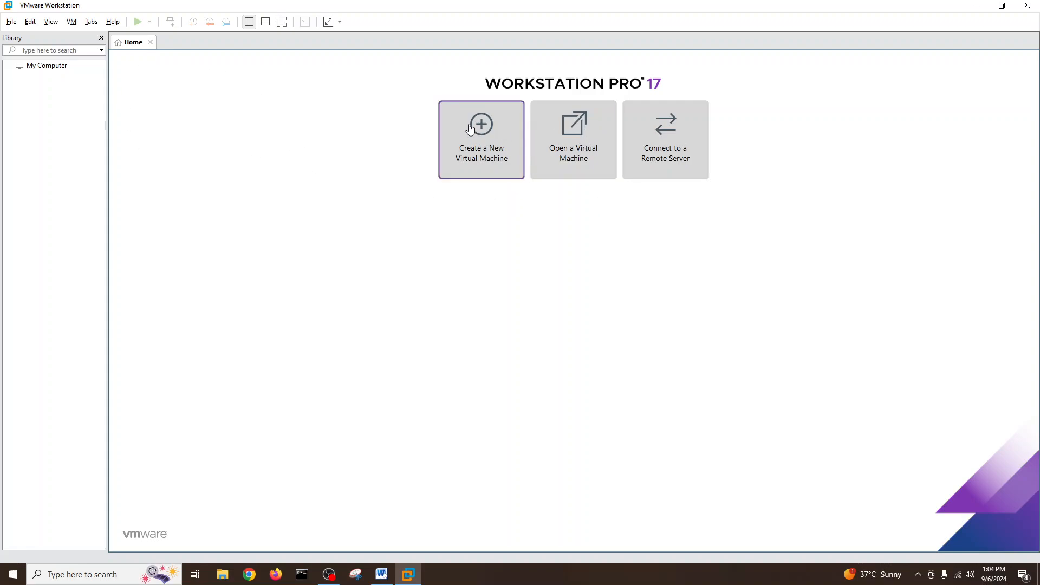
Start a new virtual machine to install the OS later, choosing Windows Server 2022
left_click(481, 139)
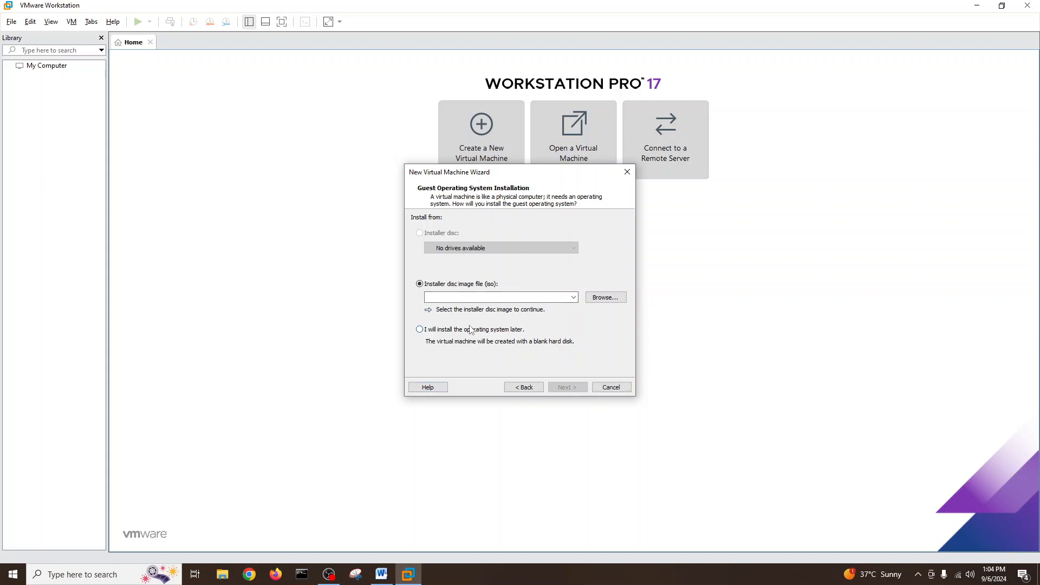
left_click(566, 386)
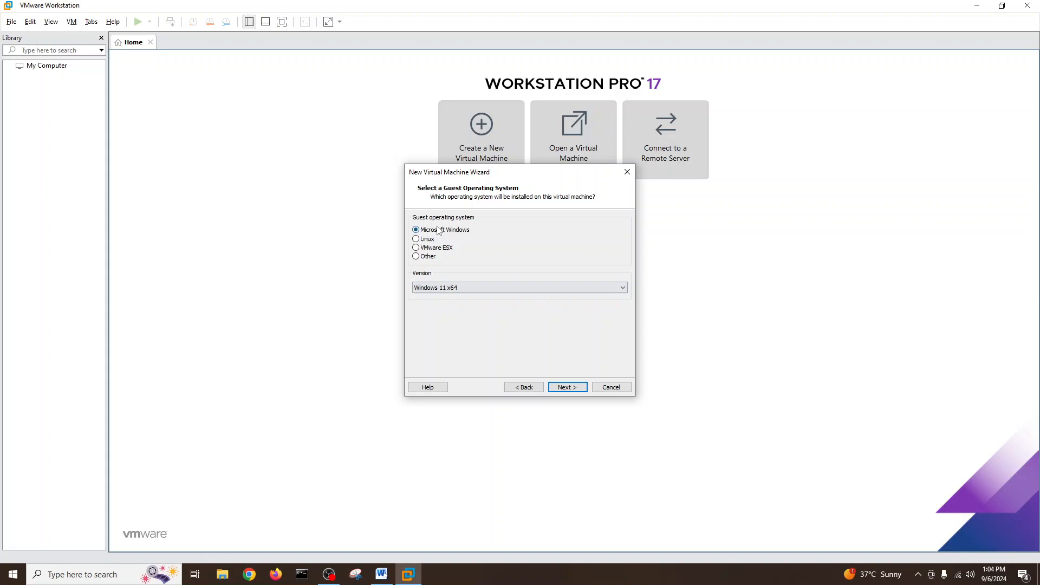
left_click(517, 287)
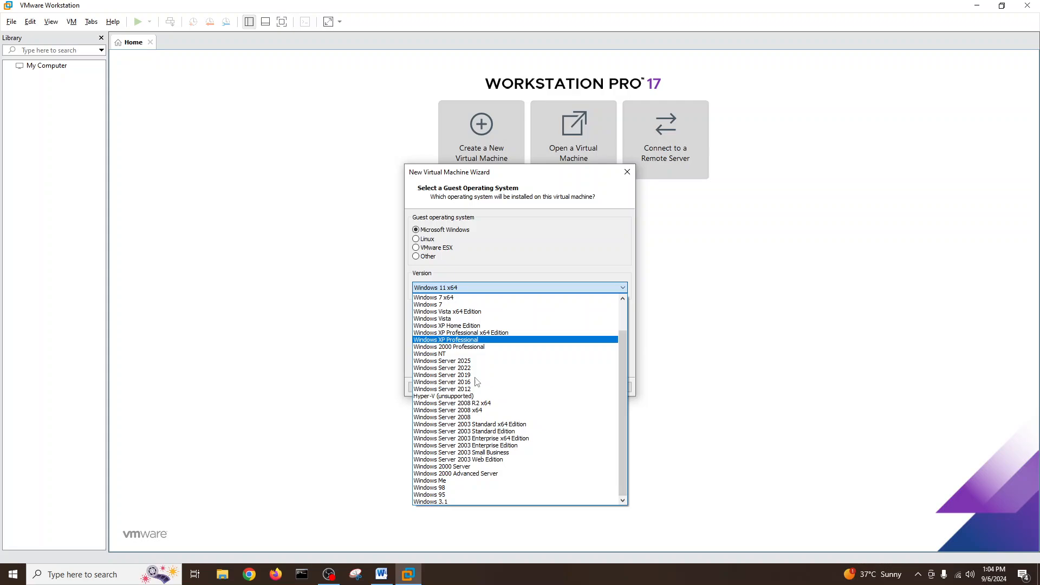
mouse_move(442, 361)
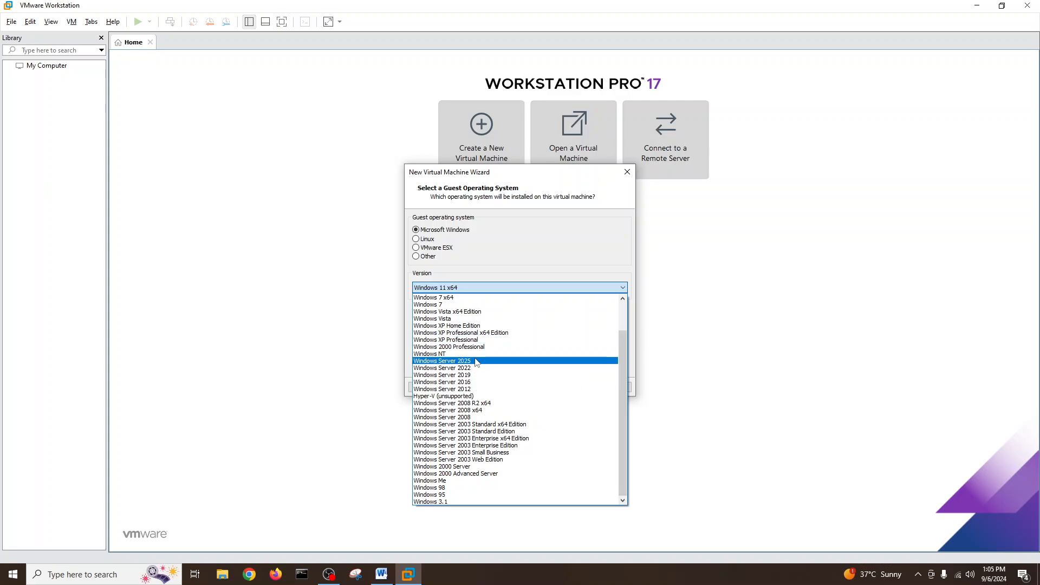
left_click(442, 368)
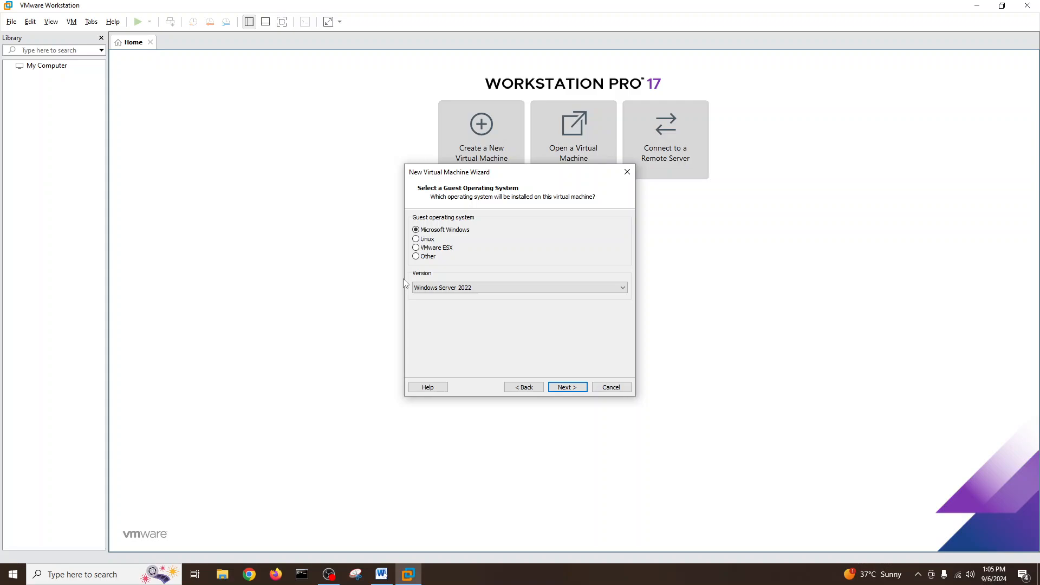
left_click(565, 387)
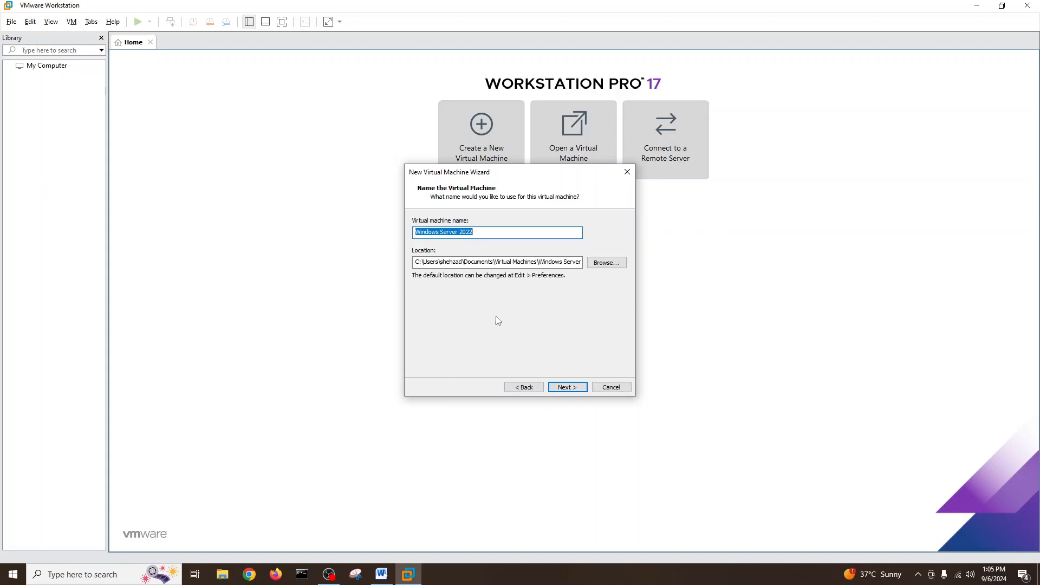
mouse_move(500, 356)
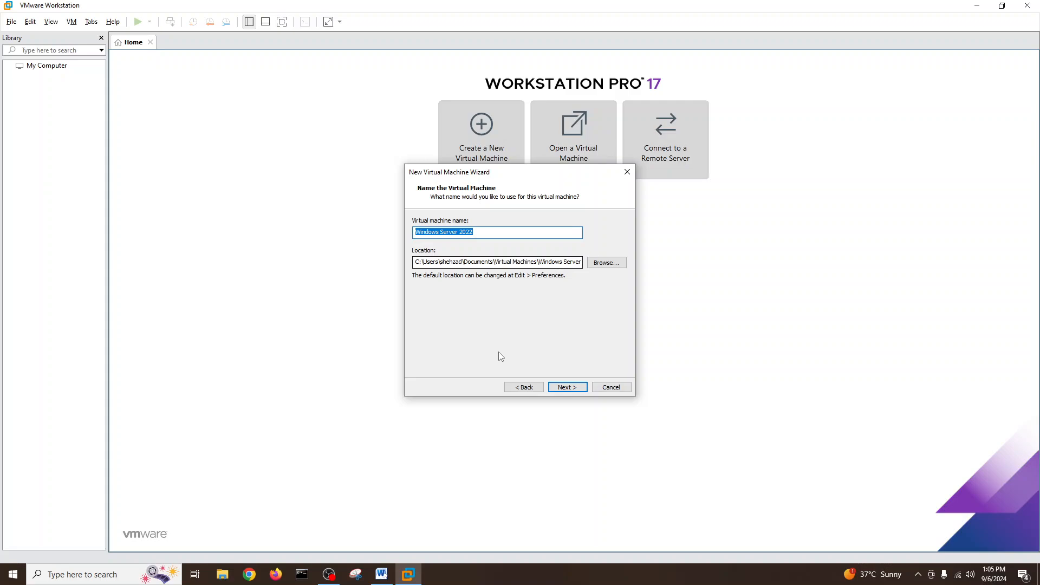
Split the 60 GB virtual disk into multiple files, review CD/DVD hardware, and finish
left_click(567, 387)
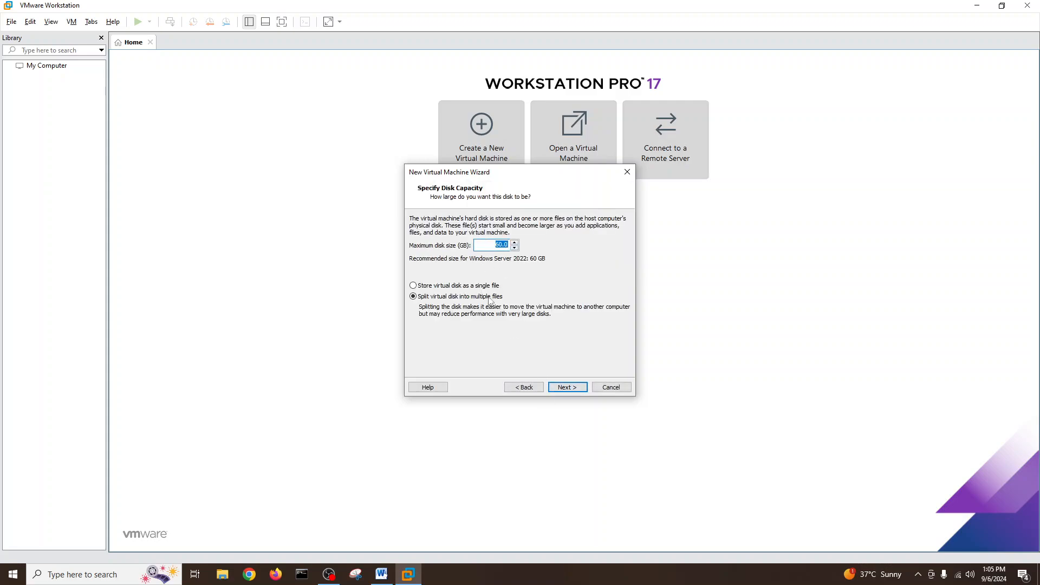
left_click(567, 387)
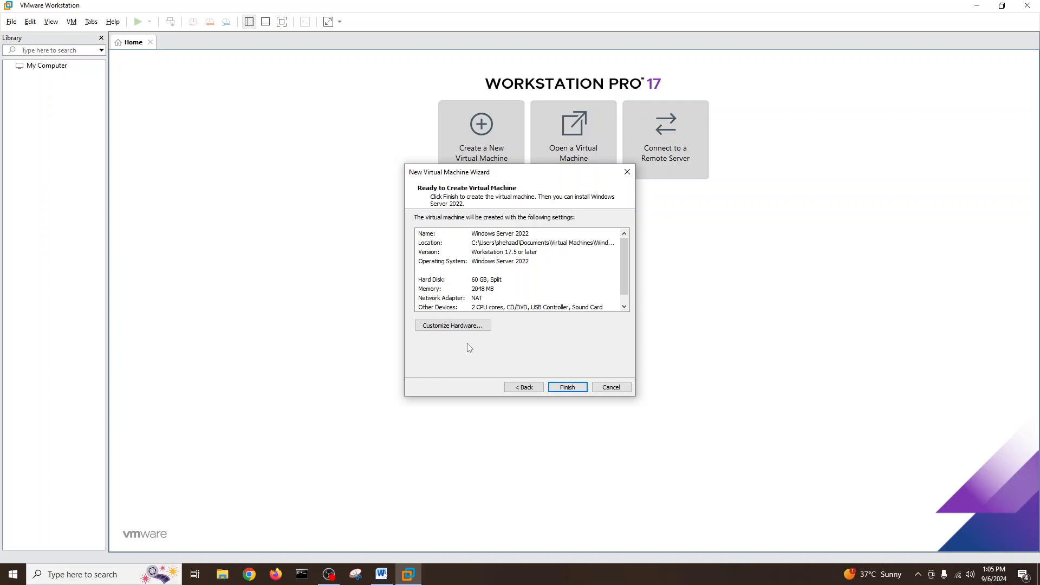
left_click(452, 325)
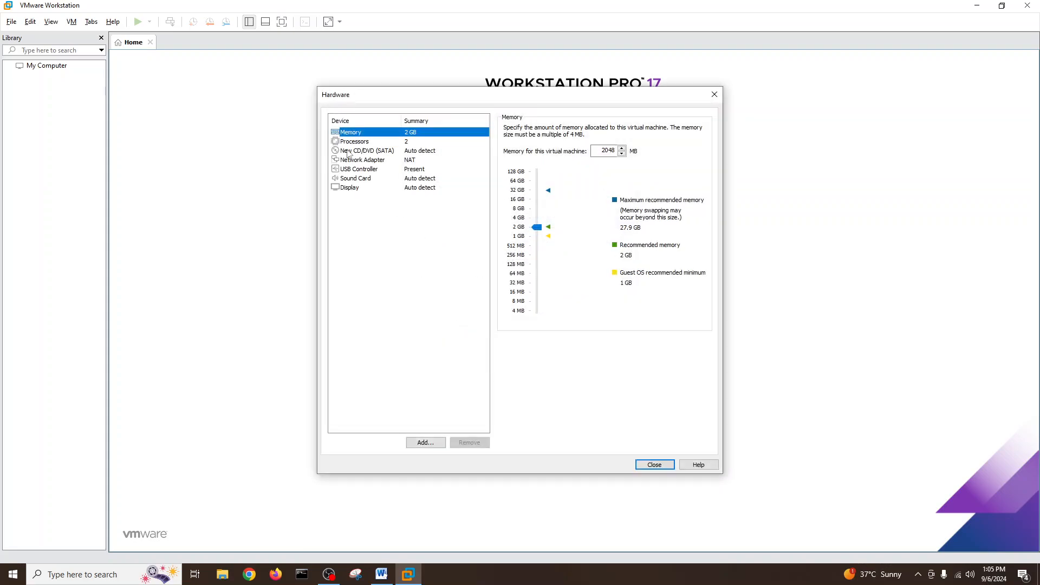
left_click(365, 151)
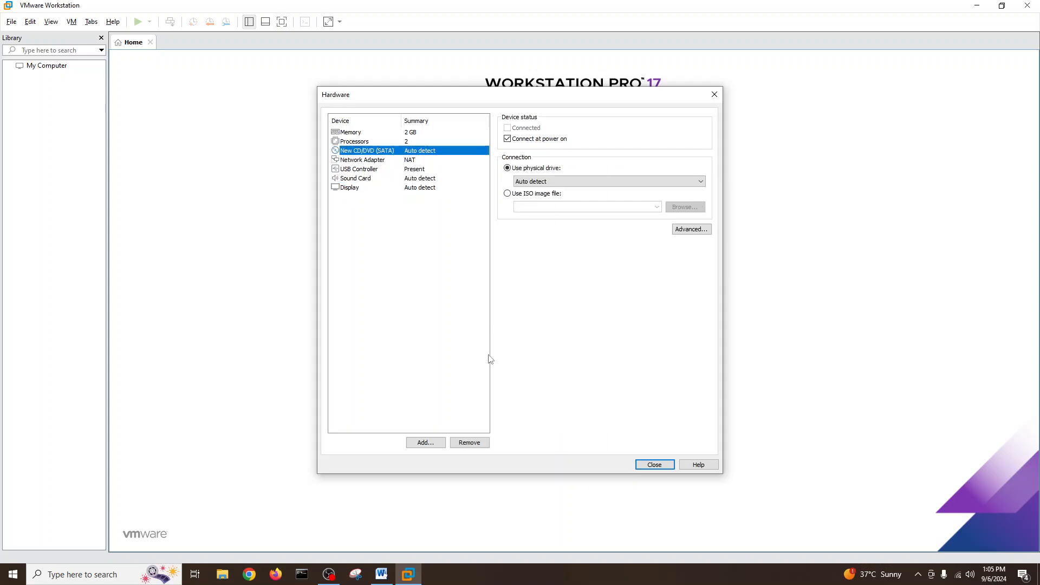
left_click(653, 464)
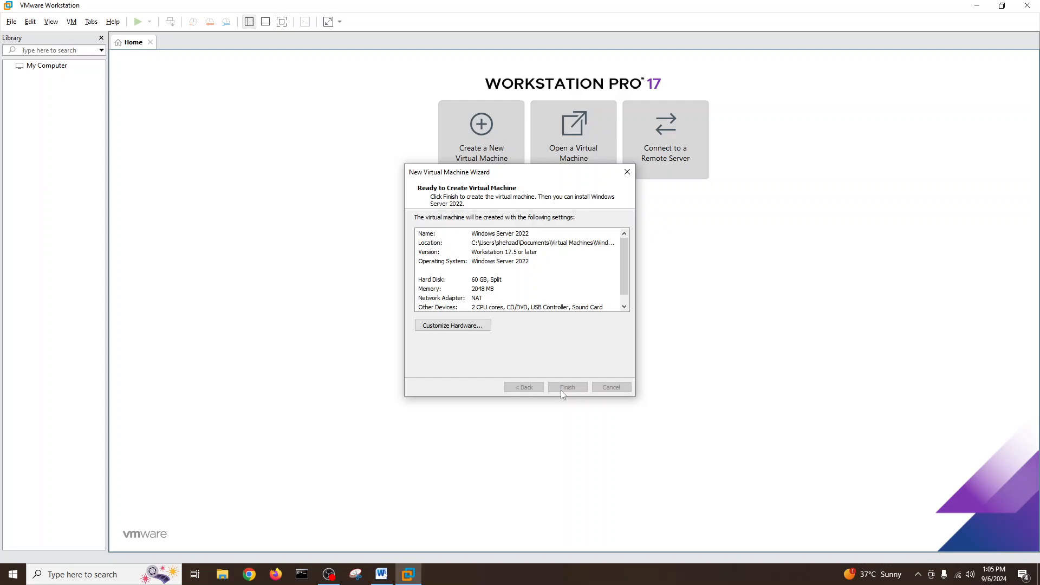
Close the completed wizard and power off the Windows Server 2022 virtual machine
left_click(567, 386)
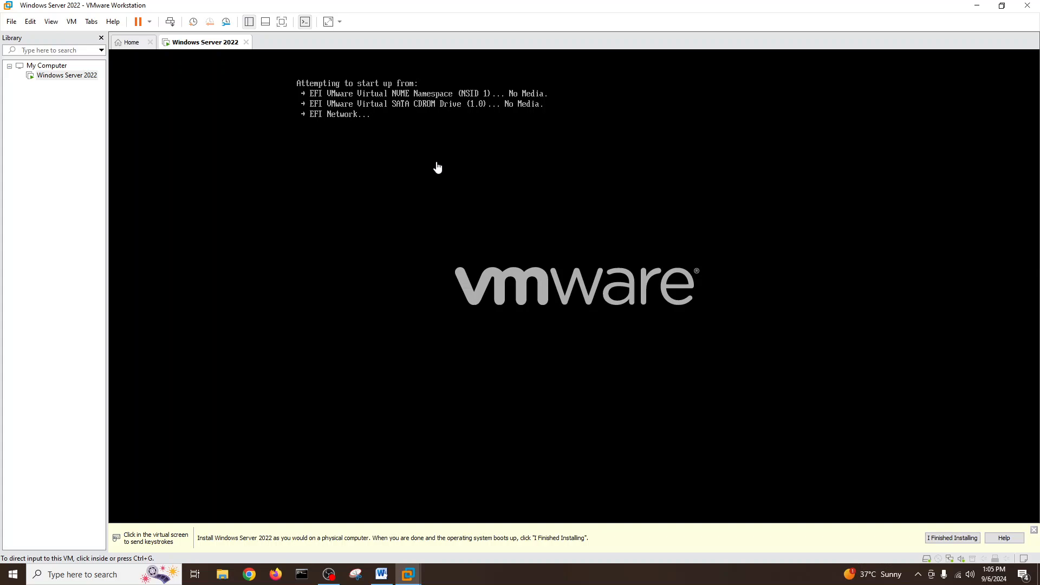
mouse_move(245, 44)
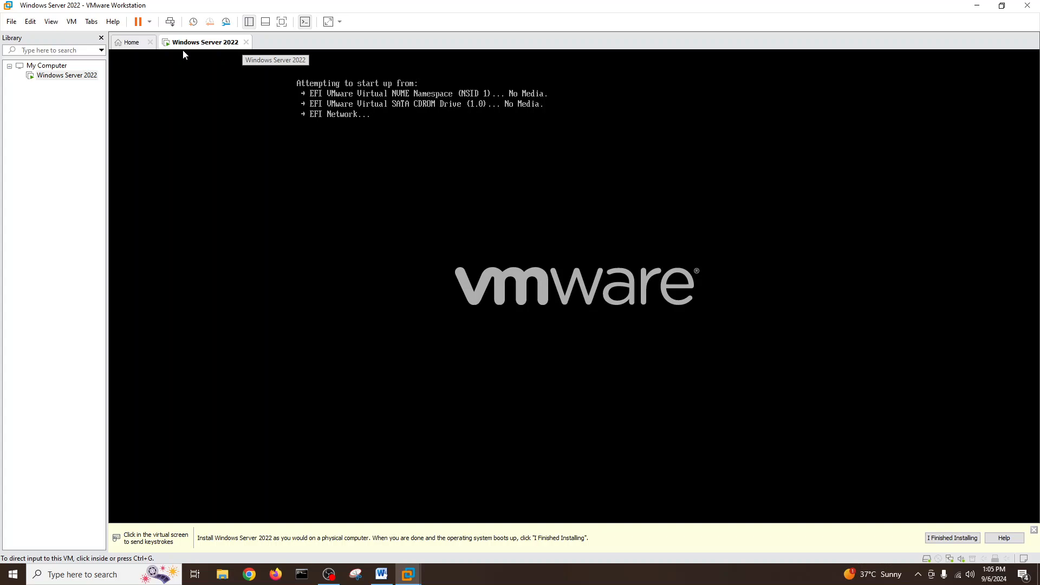
left_click(139, 22)
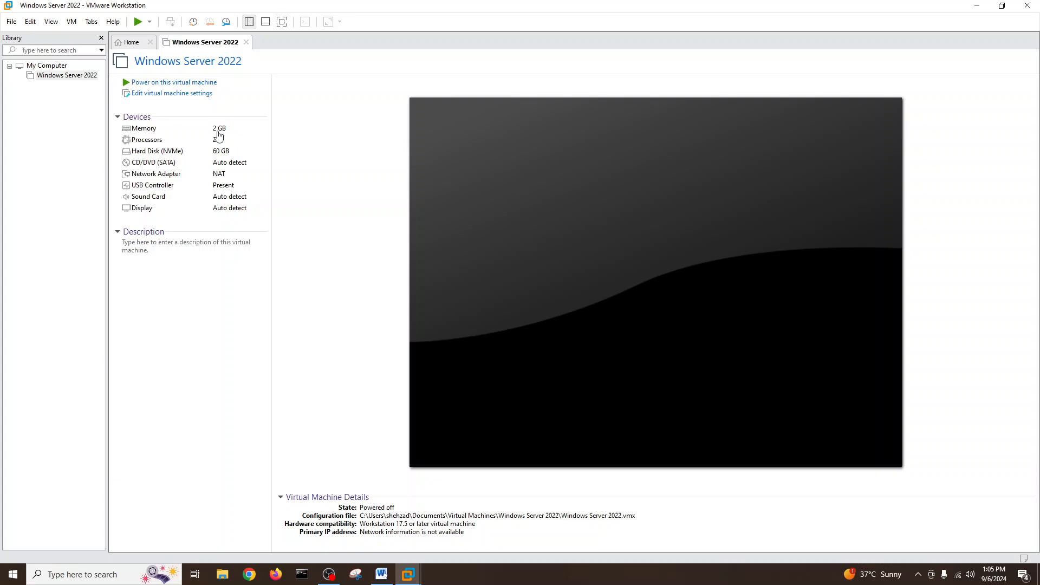
left_click(381, 574)
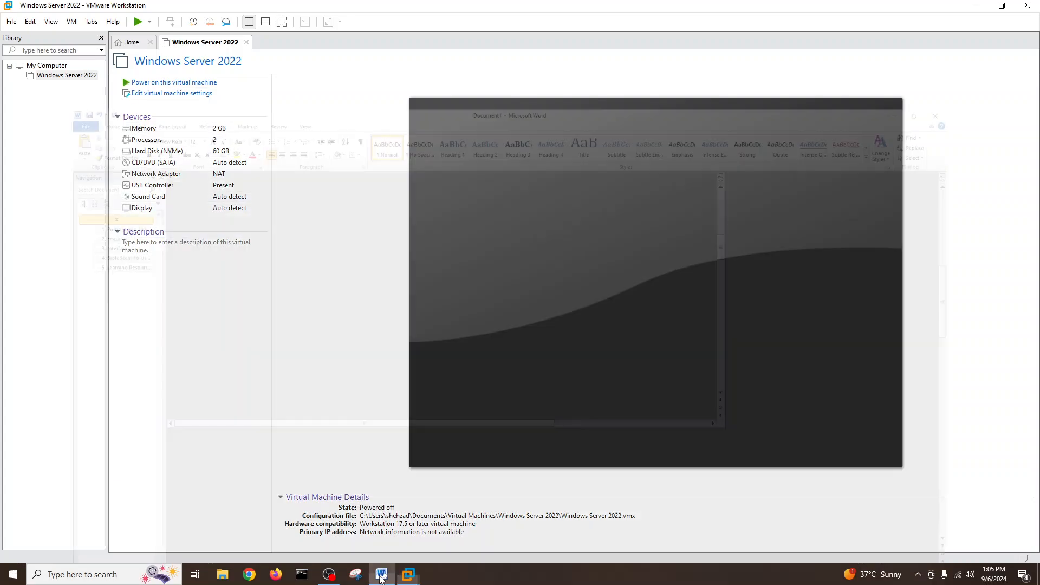
Bring the Word overview forward and scroll through its Interface and Basic Steps sections
left_click(381, 573)
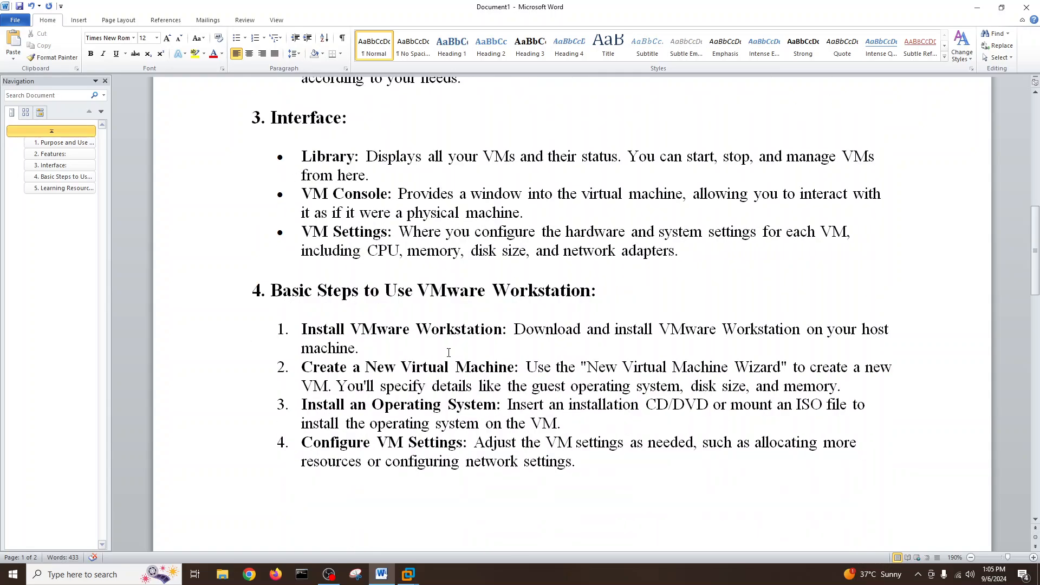
scroll("down", 3)
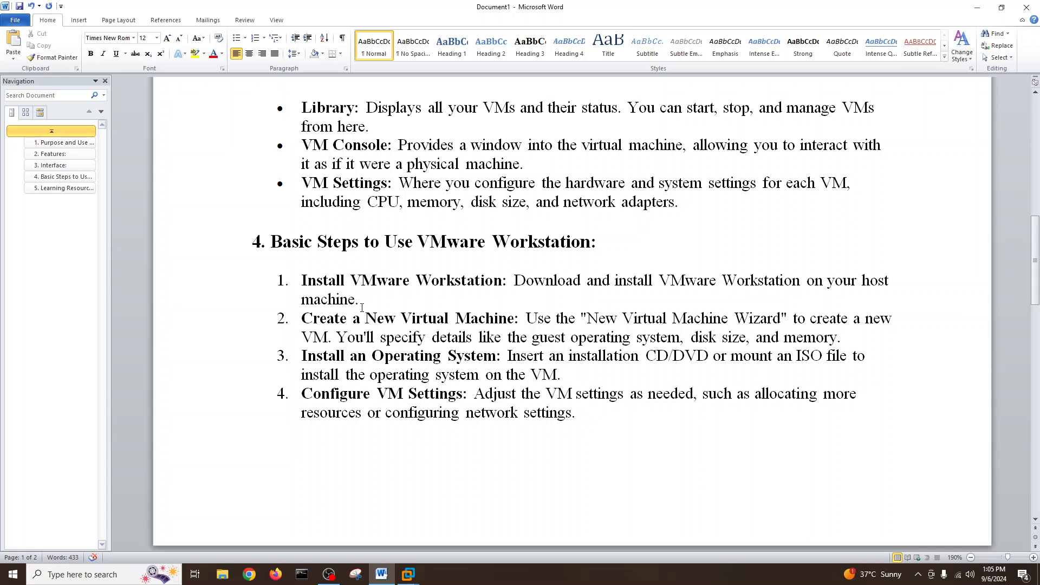
mouse_move(600, 337)
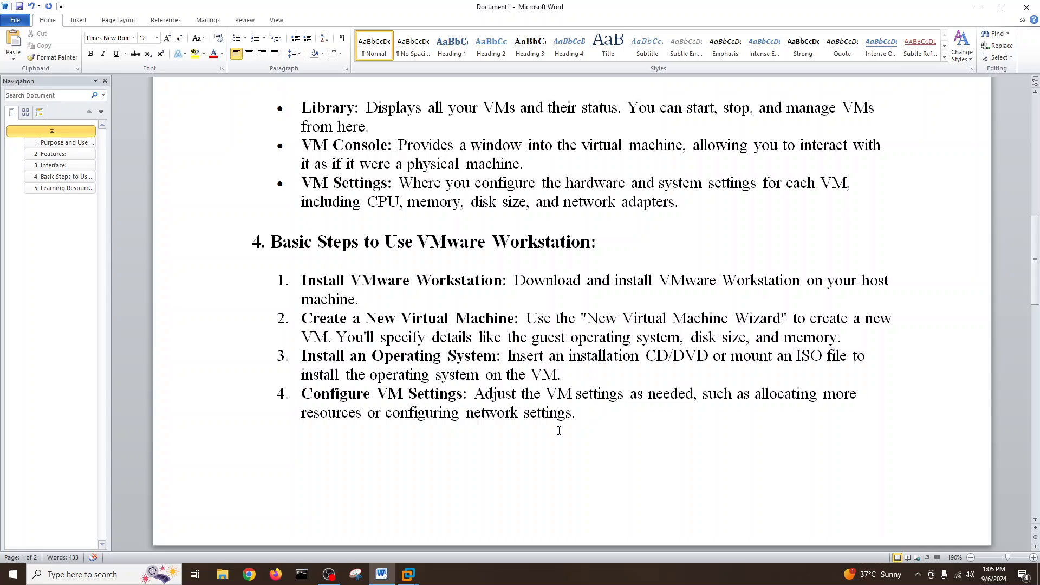
scroll("down", 3)
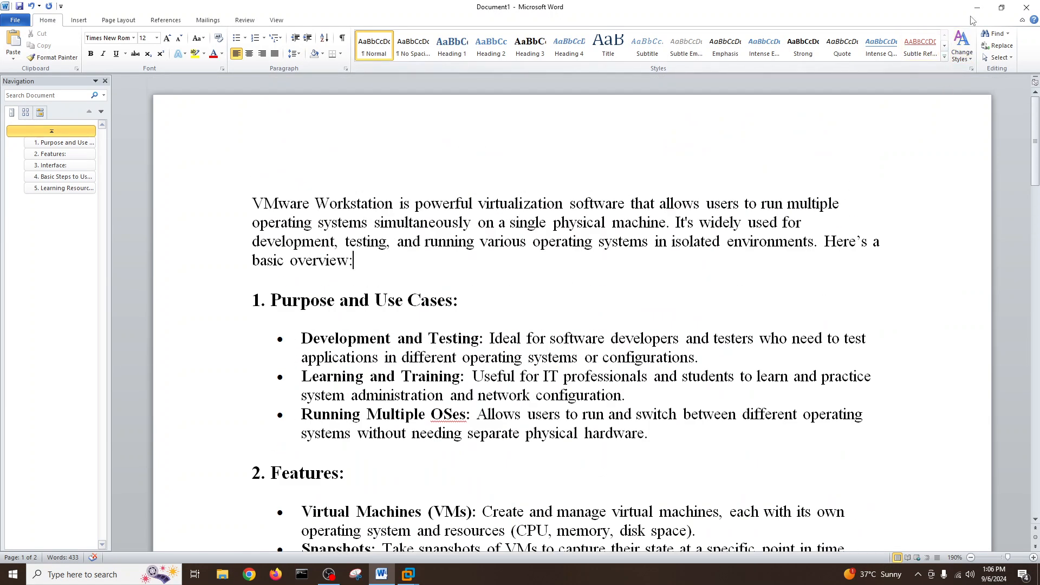
Review VMnet1 and VMnet8 in the Virtual Network Editor, cancel, then browse the menus
left_click(408, 573)
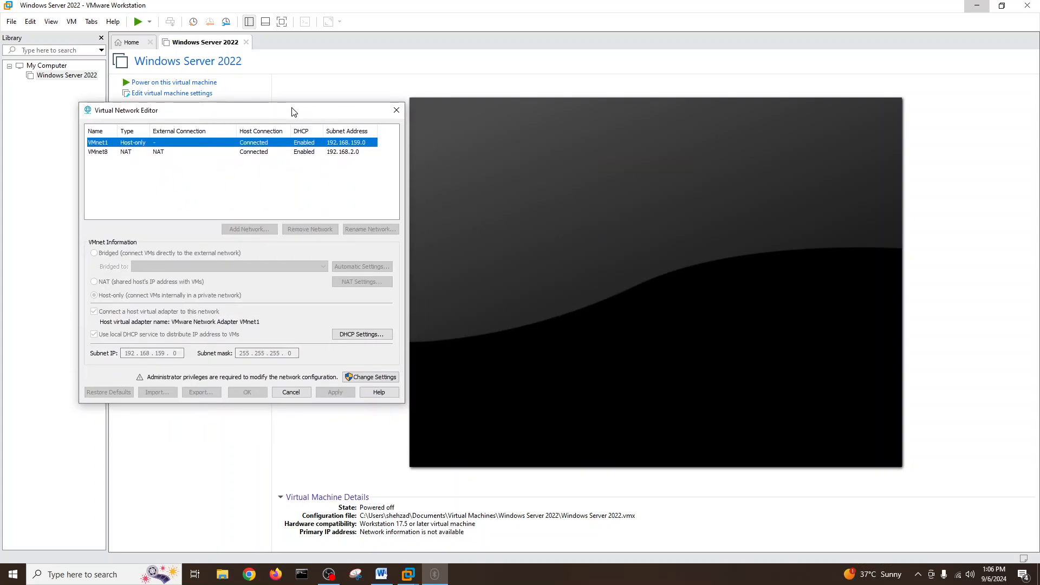
left_click(290, 392)
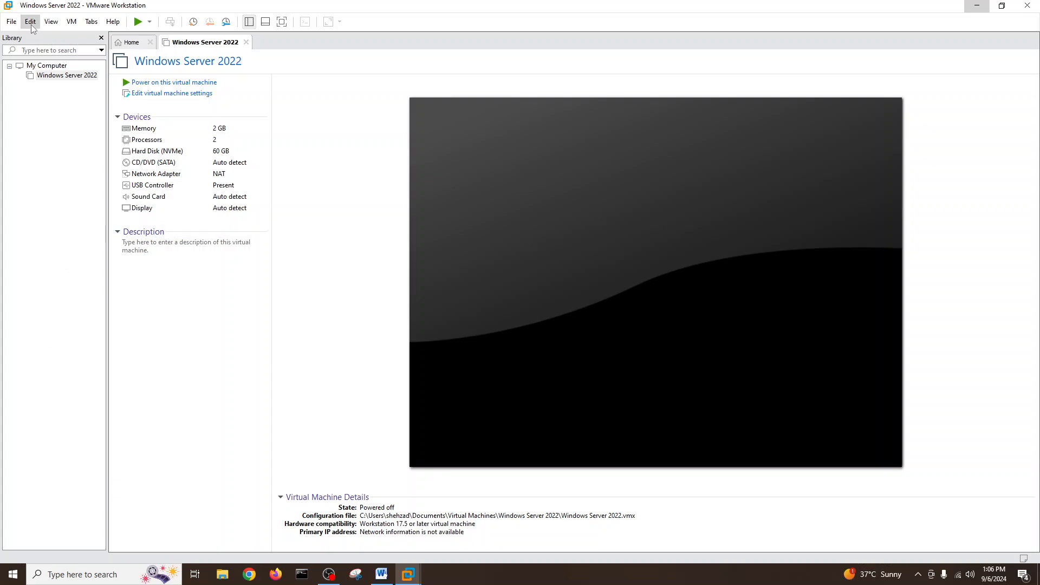
left_click(12, 21)
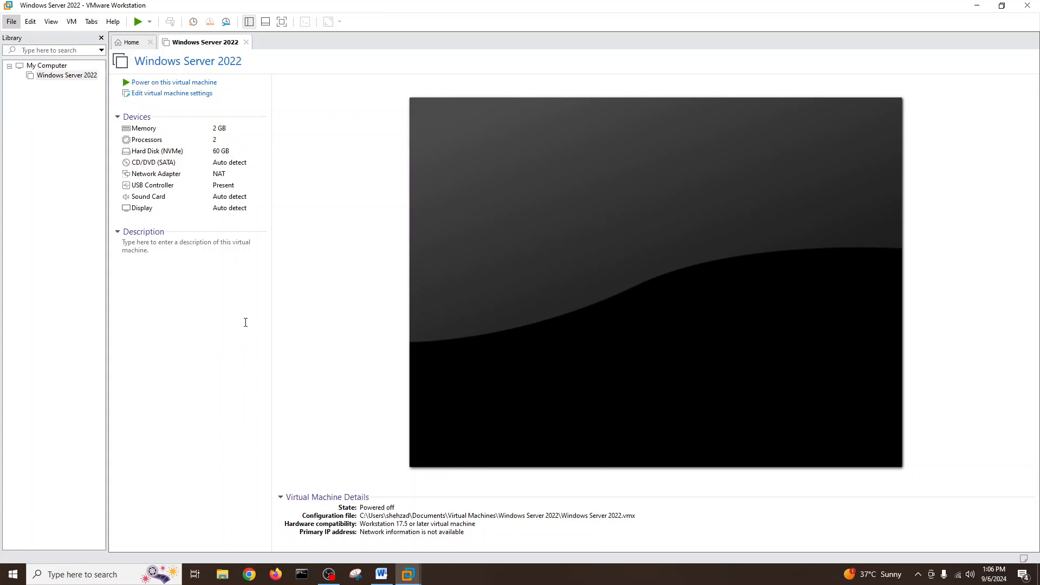
left_click(380, 573)
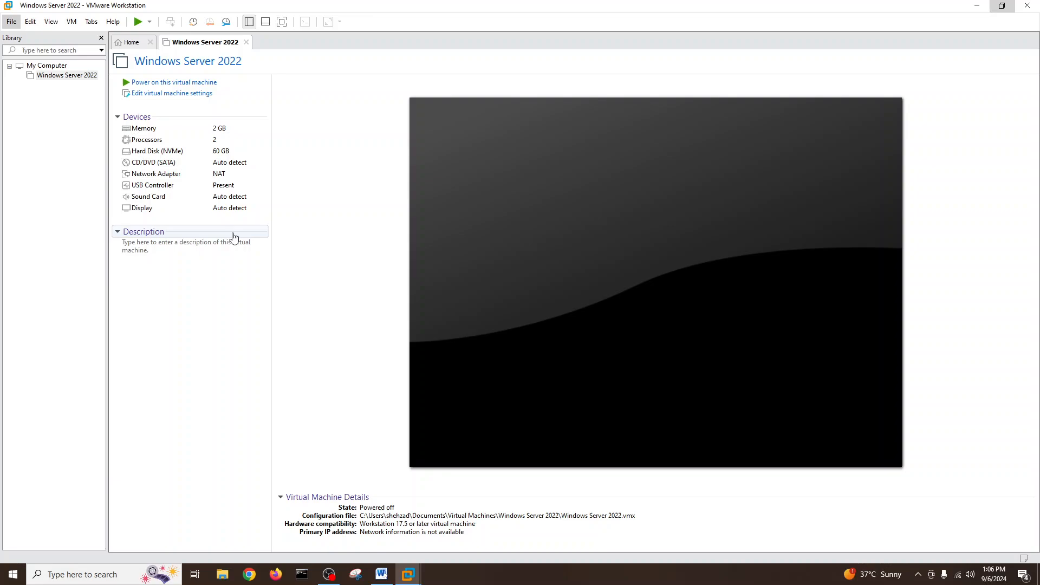
mouse_move(324, 331)
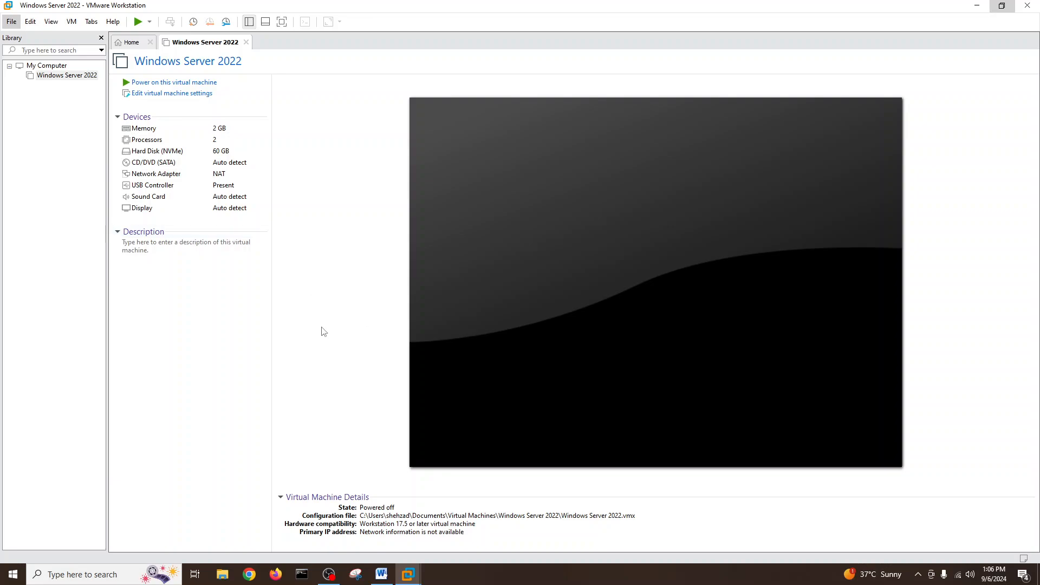